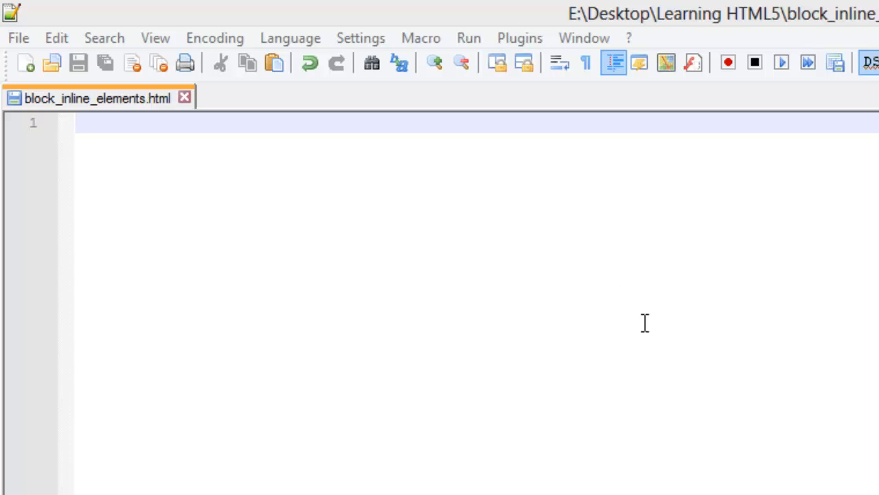
# - Write an <h1> element containing 'Head One' in block_inline_elements.html
pyautogui.write('<h')
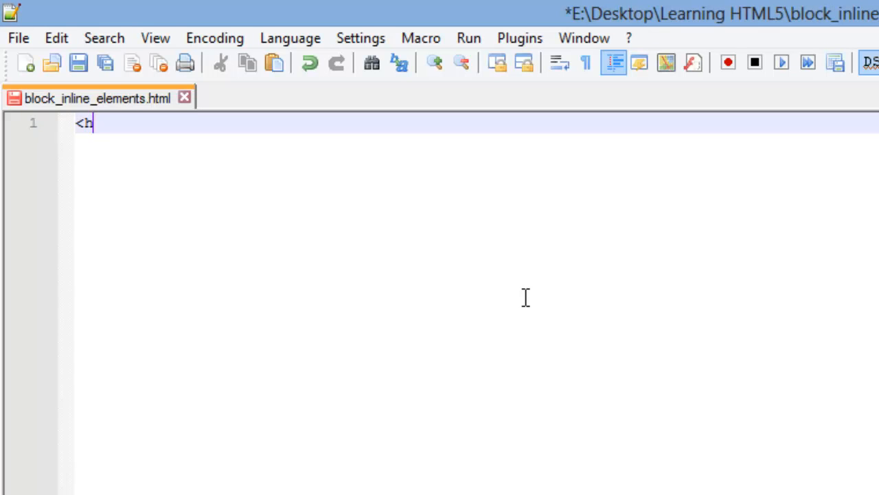
pyautogui.write('1>')
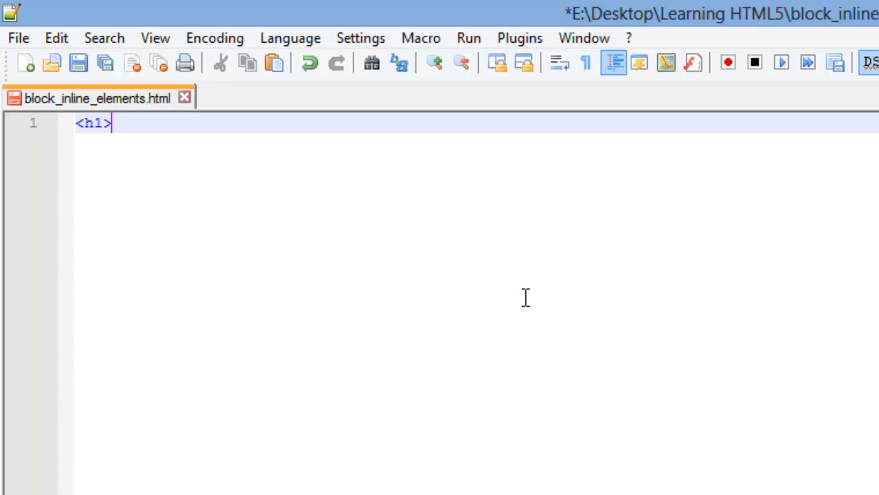
pyautogui.write('</h1')
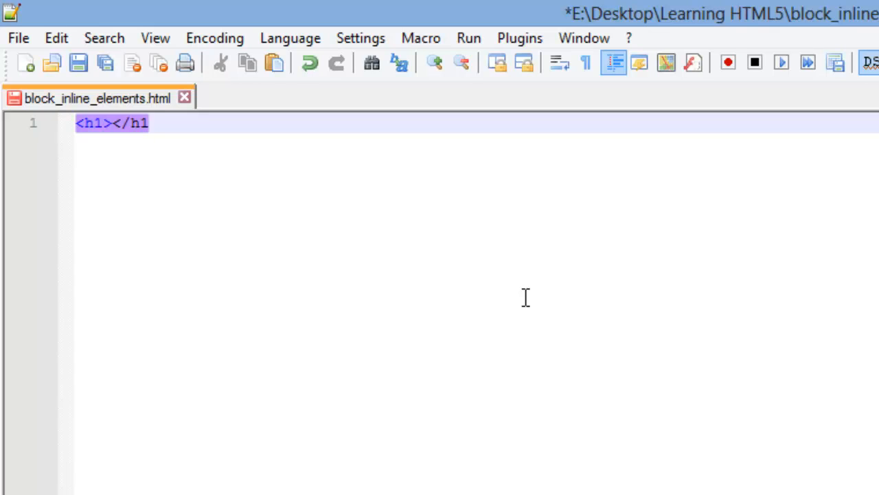
pyautogui.write('>')
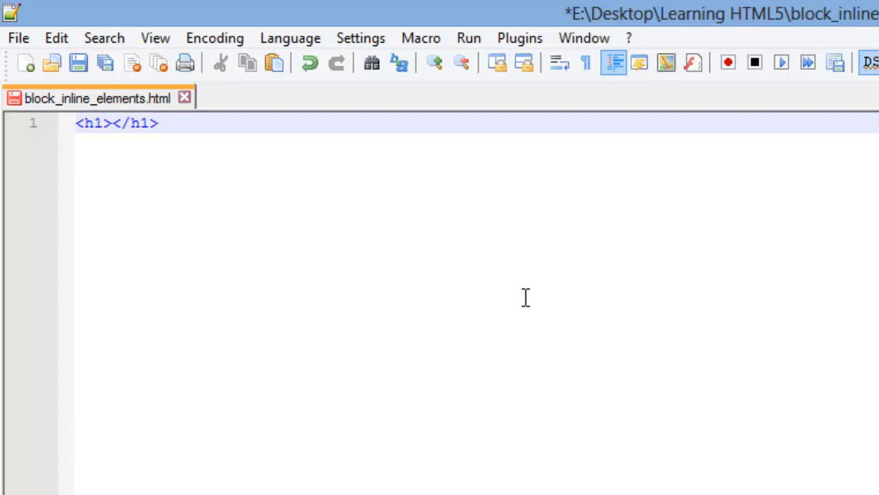
pyautogui.click(158, 123)
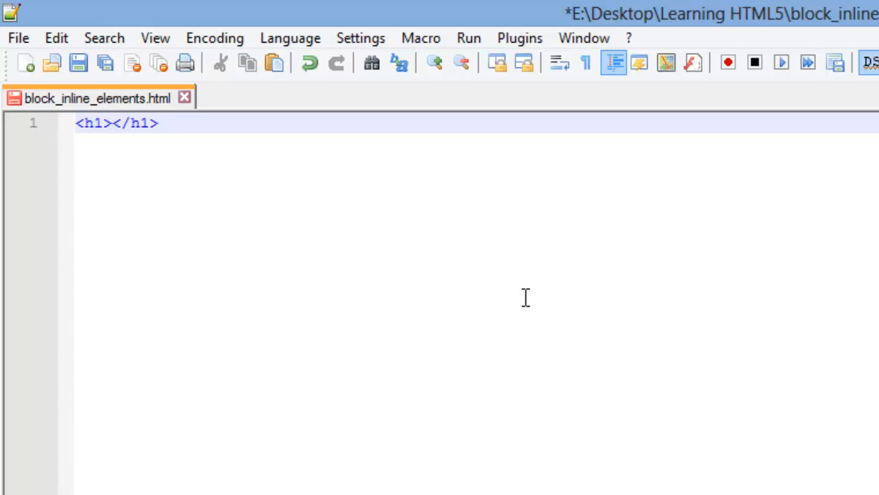
pyautogui.click(157, 123)
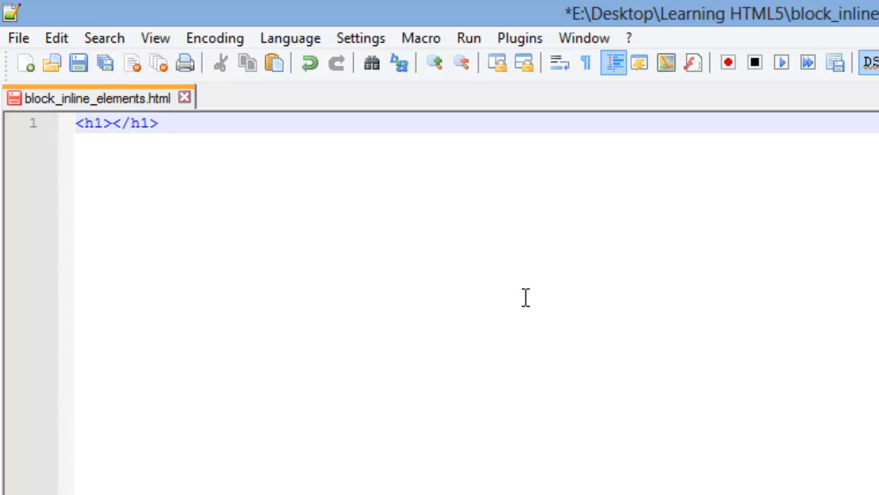
pyautogui.click(158, 123)
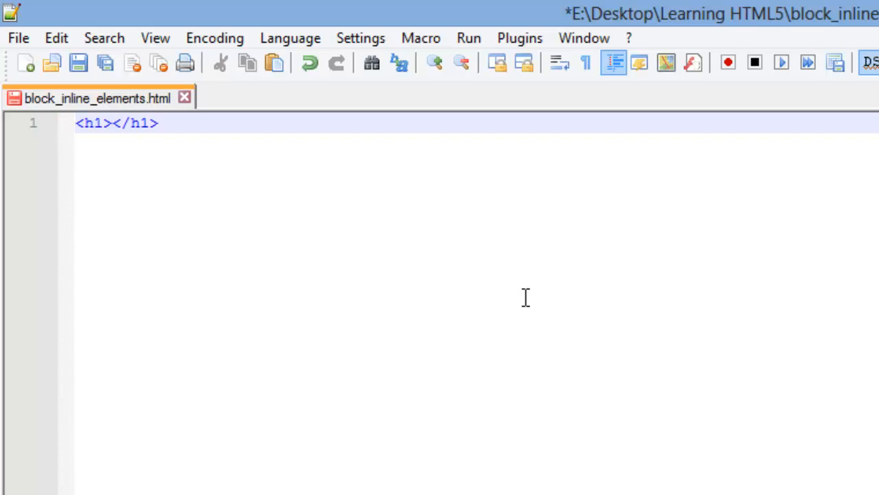
pyautogui.write('Head')
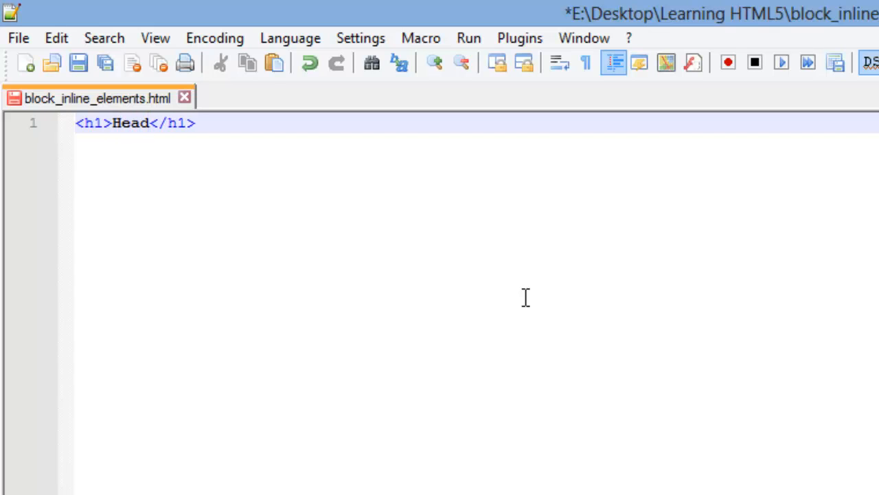
pyautogui.write('One')
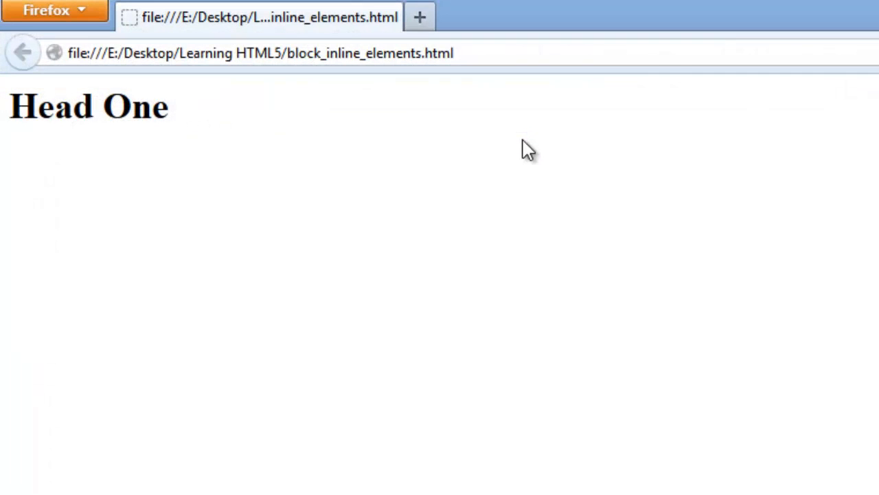
pyautogui.moveTo(177, 130)
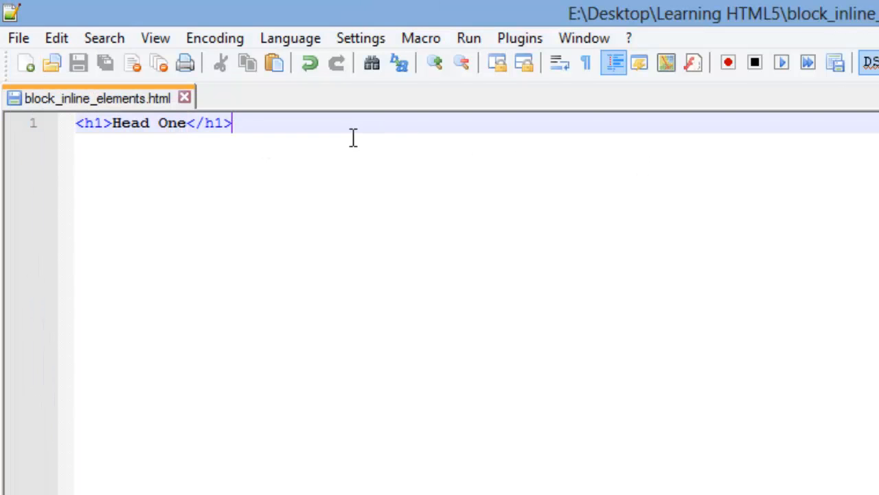
# - Type <h2>Head Two</h2> after the first heading and save the file
pyautogui.write('<h2')
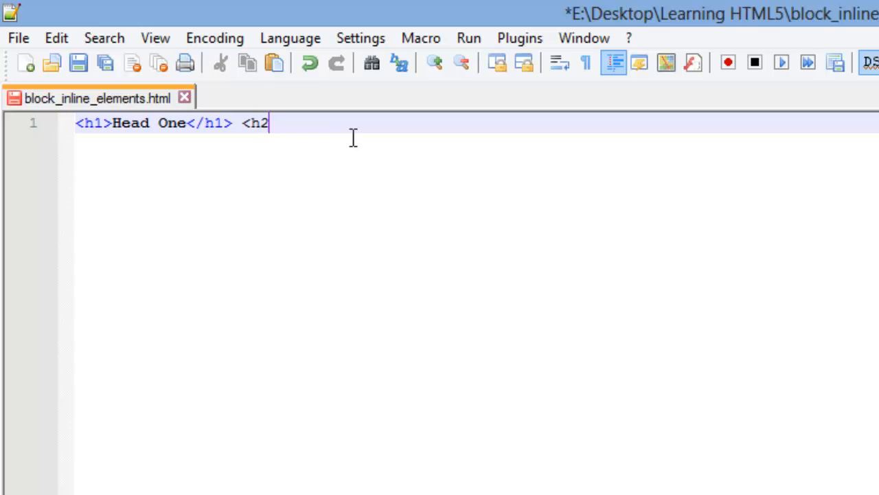
pyautogui.write('>')
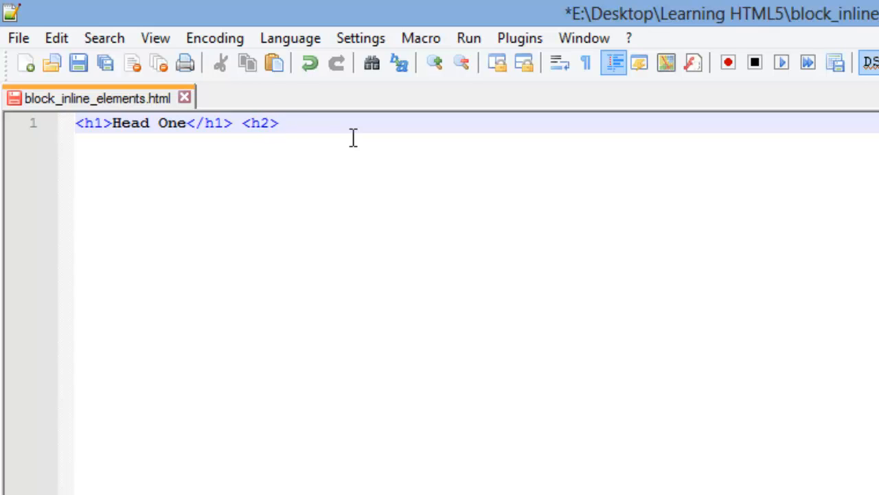
pyautogui.write('Head Two>')
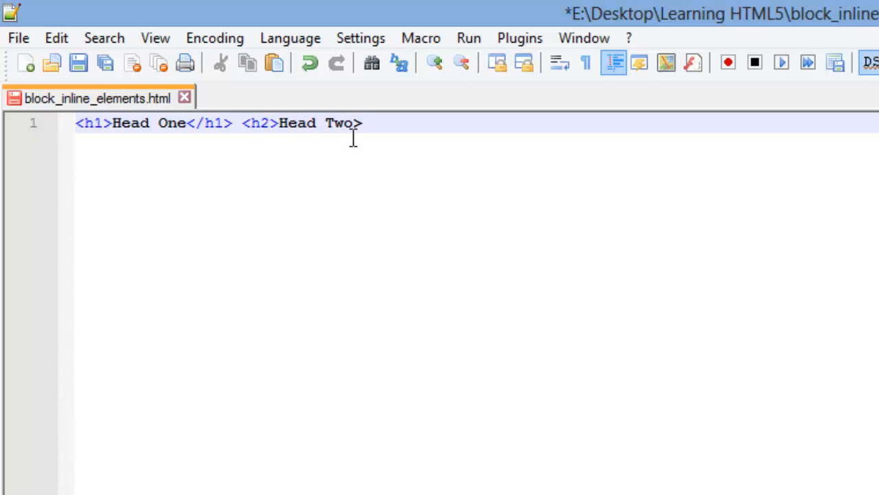
pyautogui.write('</h')
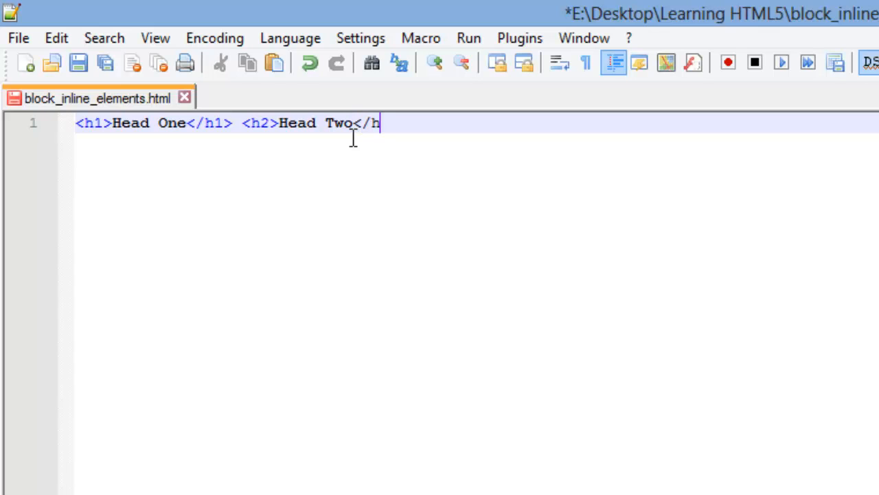
pyautogui.write('2>')
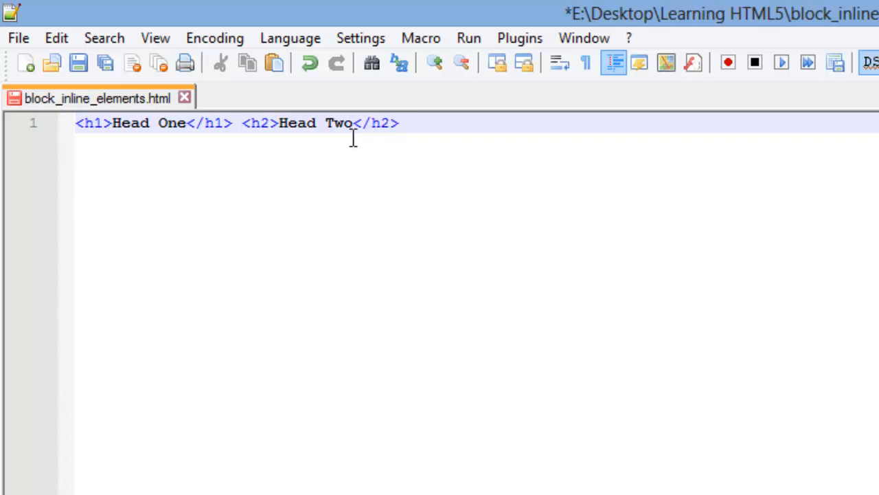
pyautogui.click(469, 37)
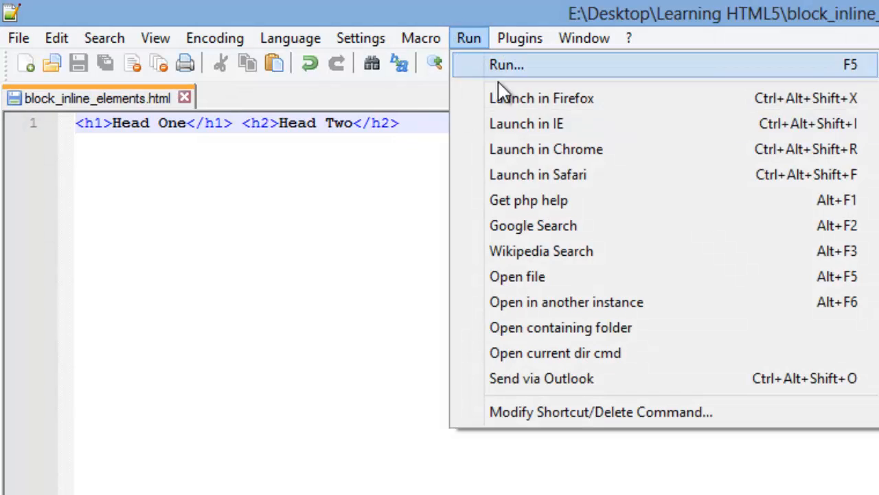
# - Preview the page in Firefox, showing 'Head Two' beneath 'Head One'
pyautogui.click(541, 97)
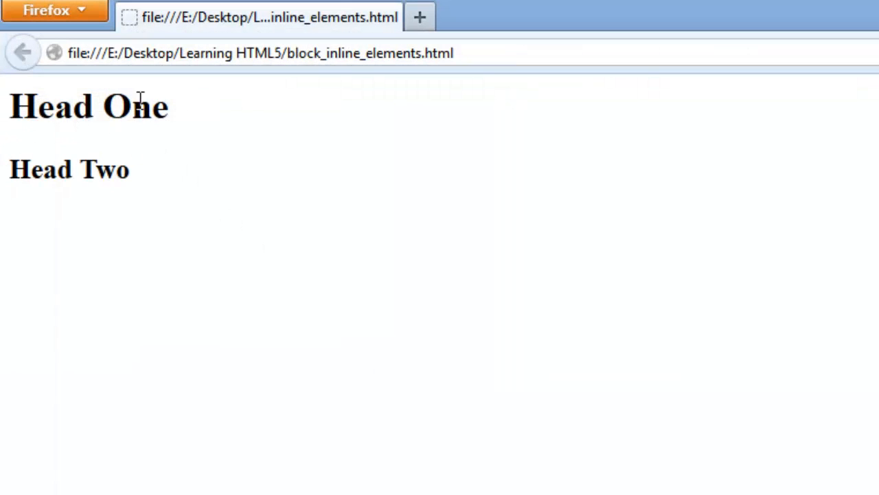
pyautogui.moveTo(201, 122)
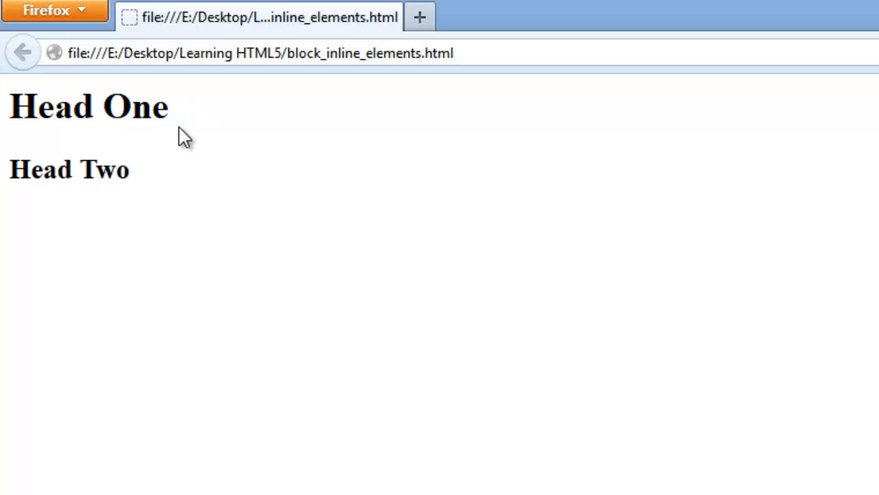
pyautogui.moveTo(96, 164)
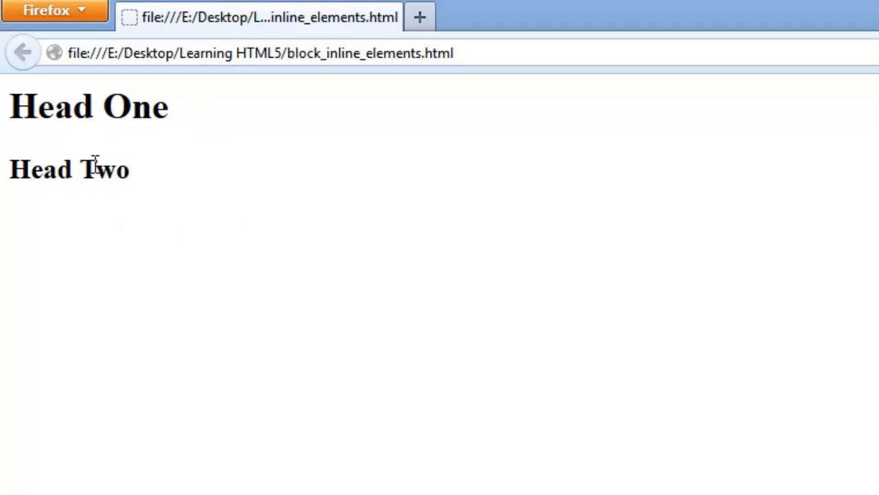
pyautogui.moveTo(26, 113)
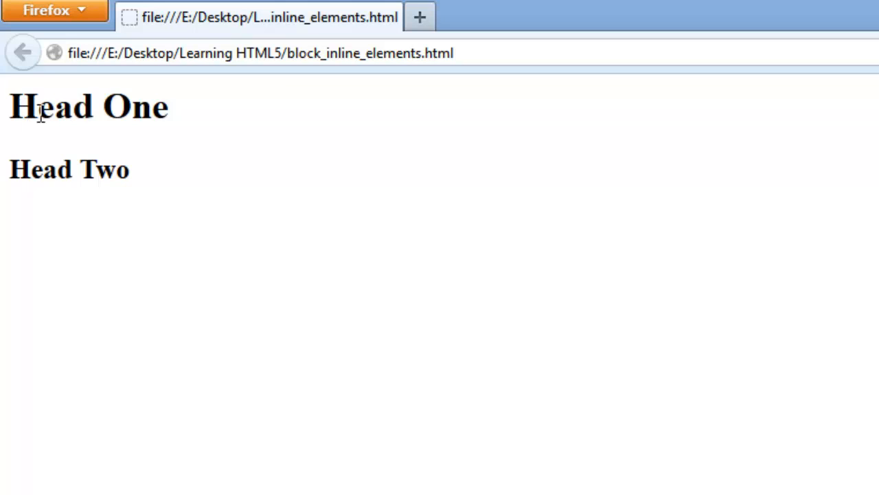
pyautogui.moveTo(194, 124)
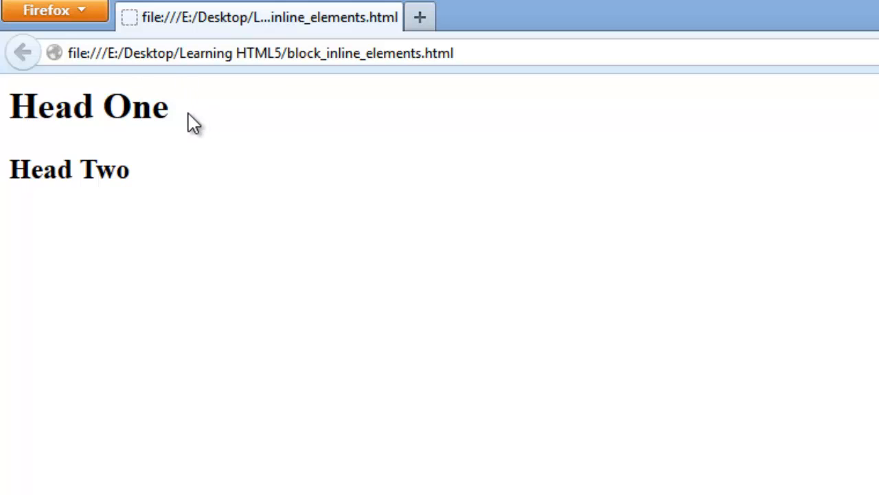
pyautogui.moveTo(72, 158)
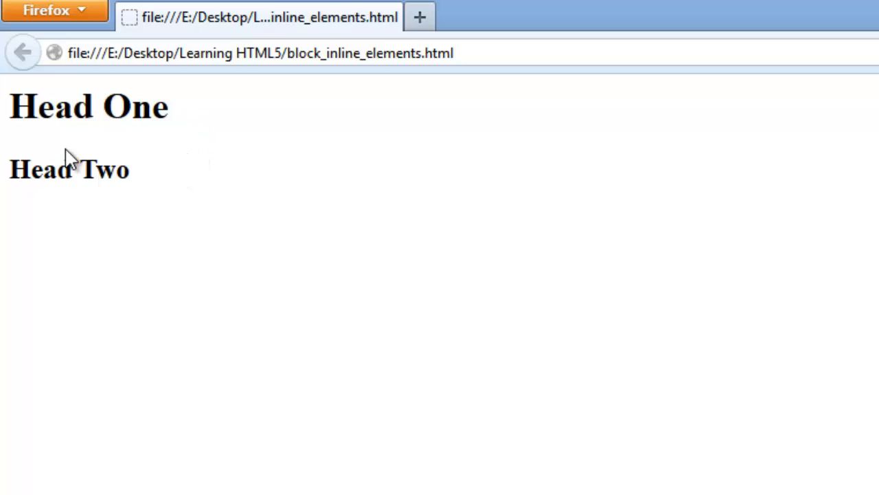
pyautogui.moveTo(160, 103)
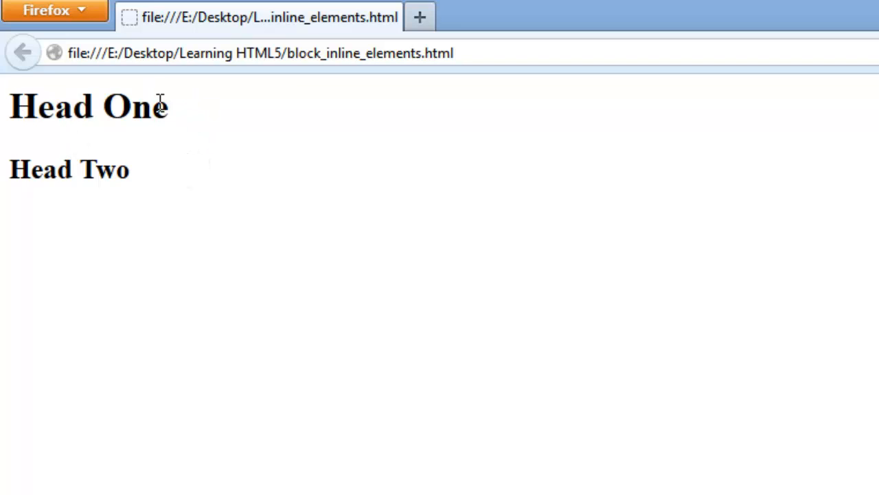
pyautogui.moveTo(318, 169)
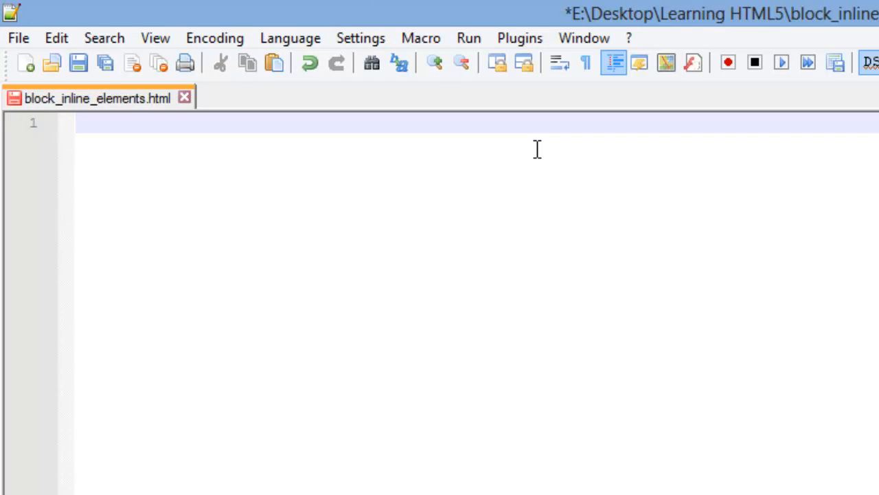
pyautogui.write(',')
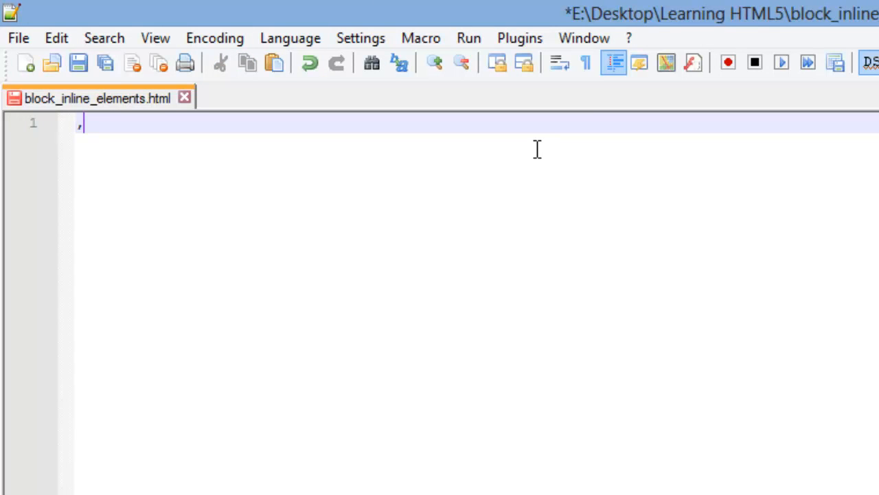
pyautogui.write('<p>')
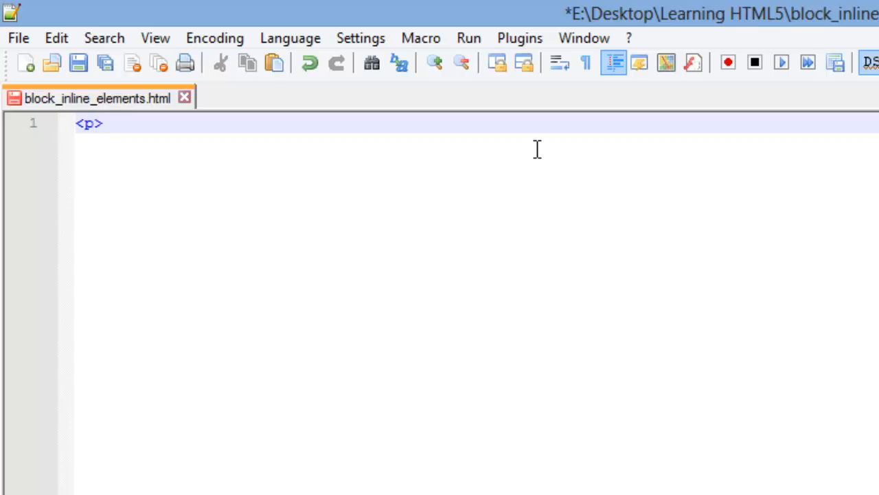
pyautogui.write('</p>')
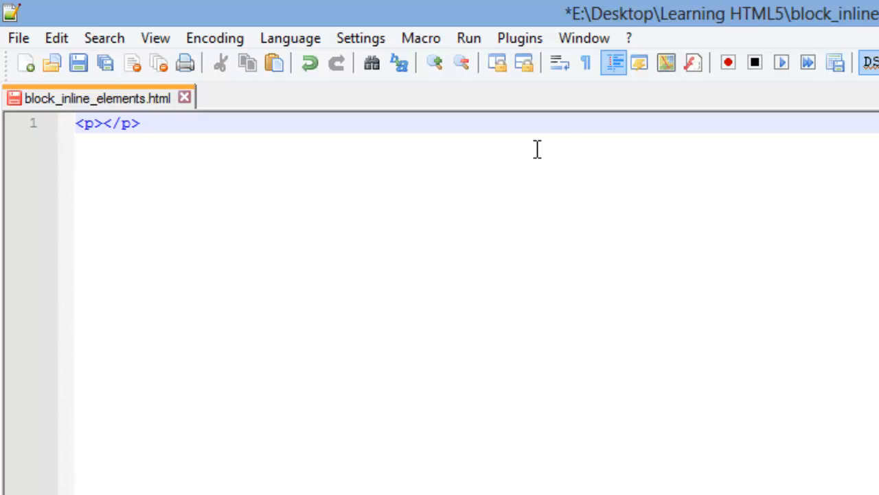
pyautogui.press('ctrl+a')
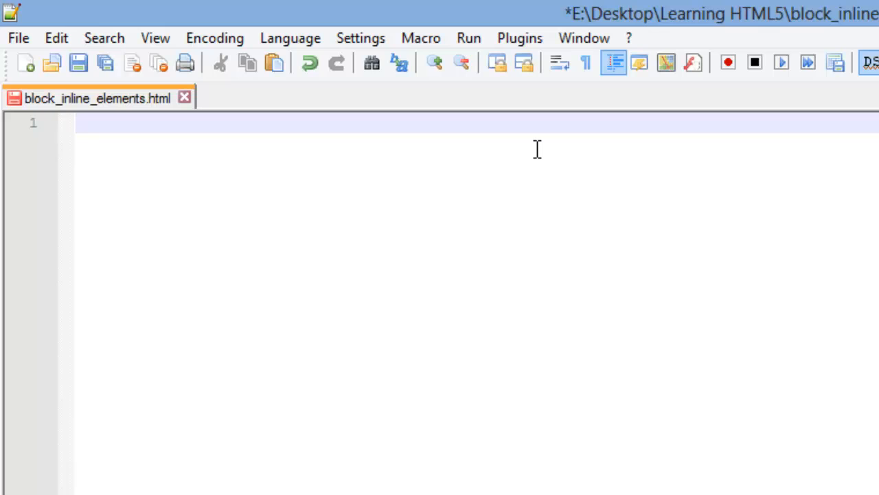
# - Write a <q>Hi!</q> quotation and launch the page in Firefox
pyautogui.write('<q>')
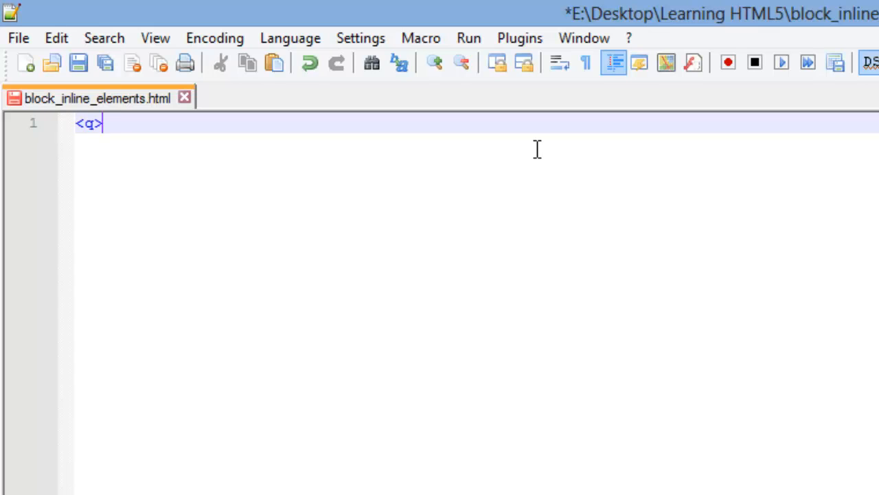
pyautogui.write('</q>')
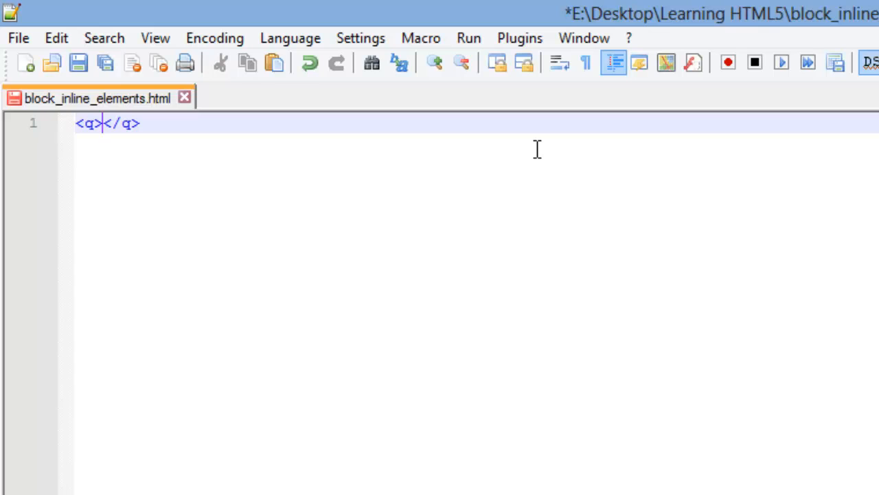
pyautogui.write('Hi!')
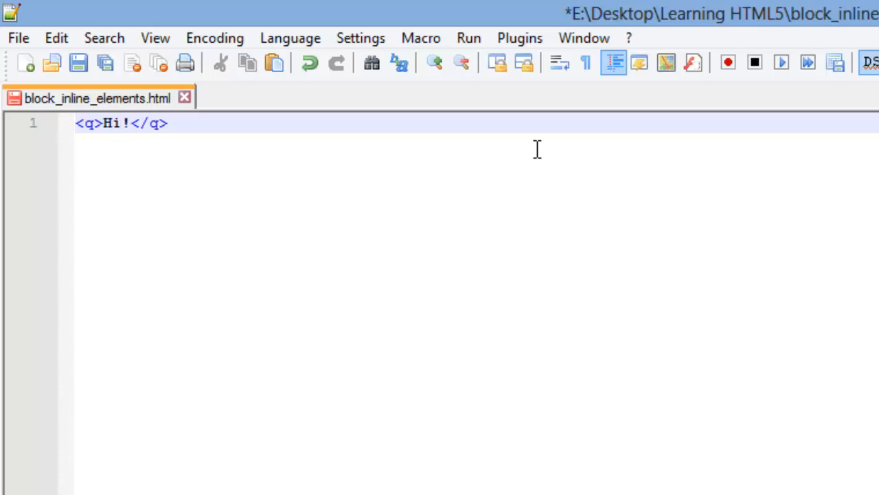
pyautogui.click(468, 38)
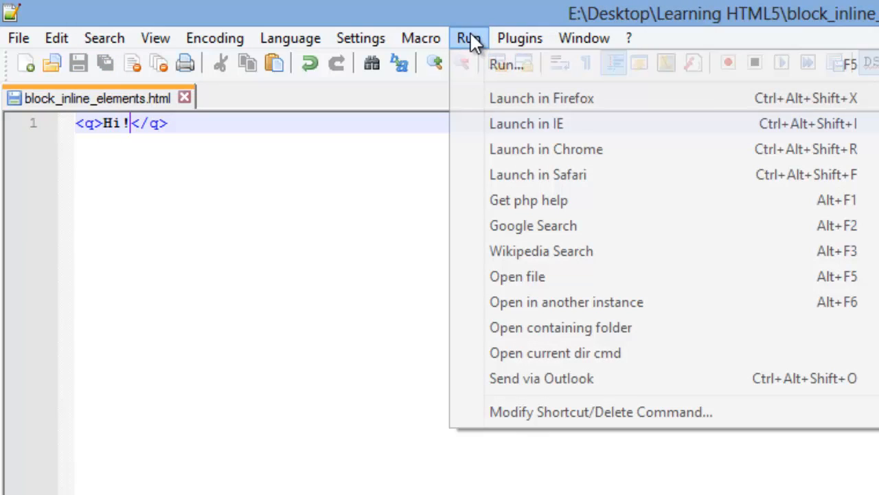
pyautogui.click(542, 98)
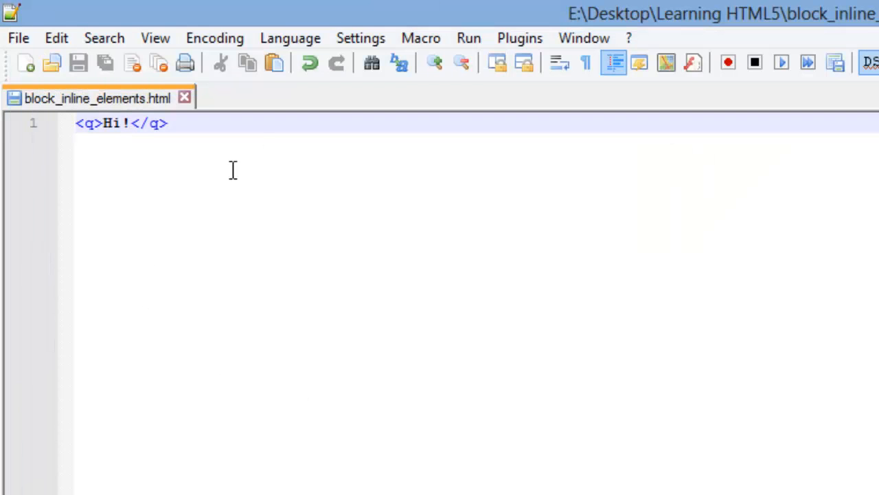
pyautogui.moveTo(257, 134)
pyautogui.write('<')
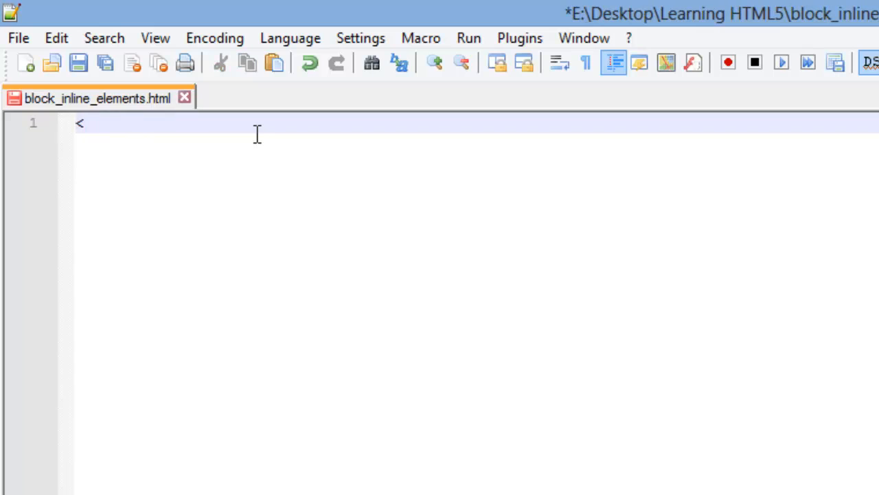
# - Type <sub>sub</sub> followed by <em>em</em>, then save with Ctrl+S
pyautogui.write('sub><')
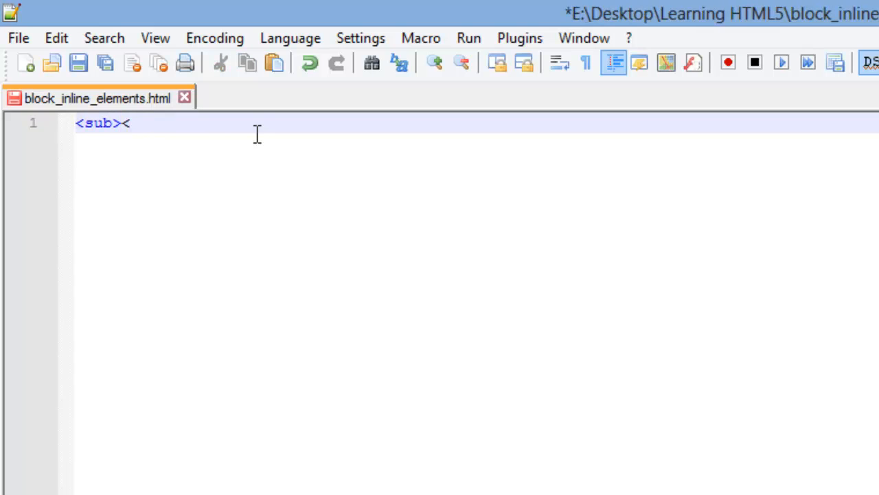
pyautogui.write('/')
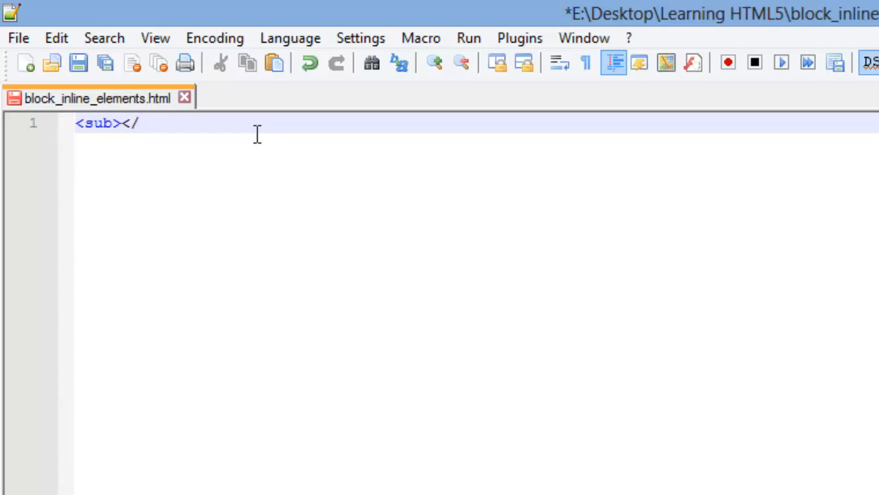
pyautogui.write('sub>')
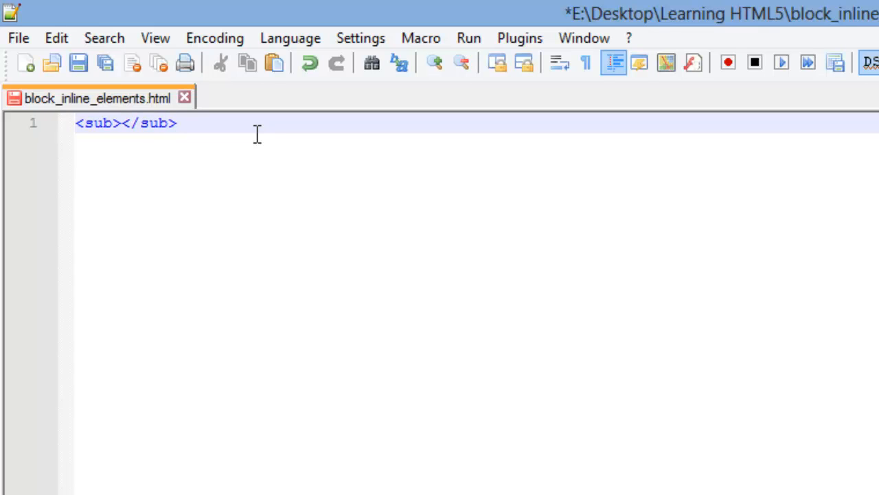
pyautogui.write('sub')
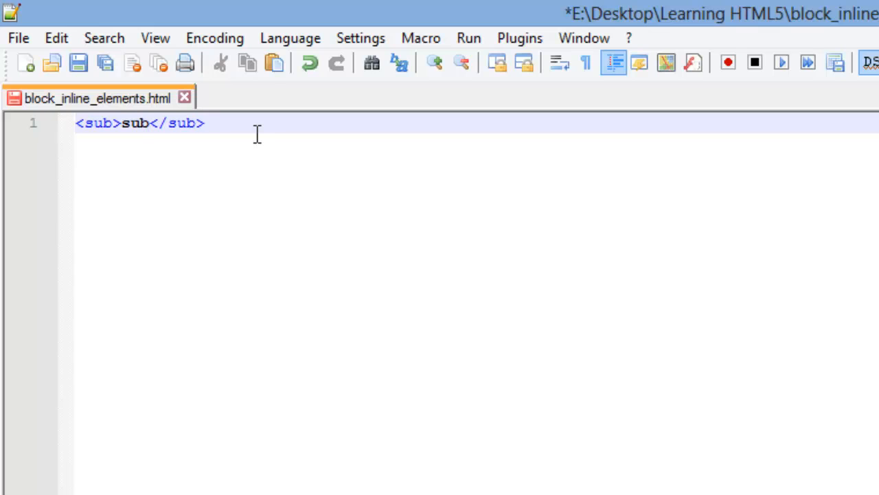
pyautogui.write('<em>')
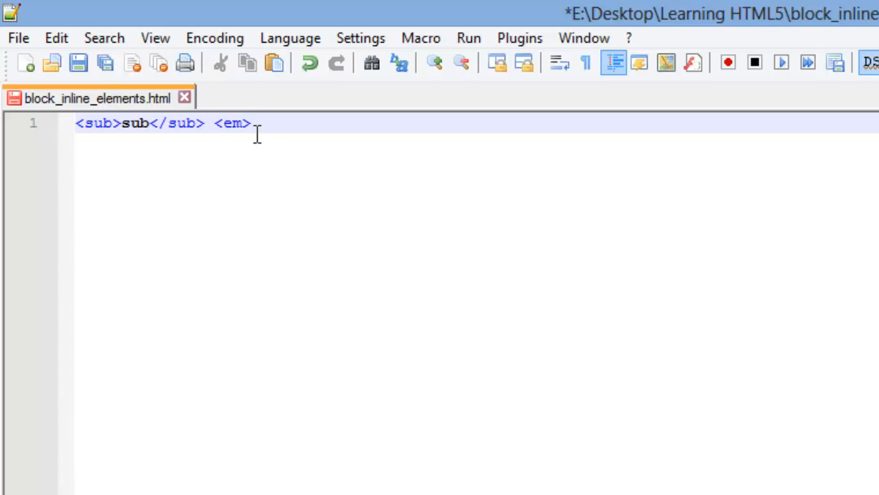
pyautogui.write('em')
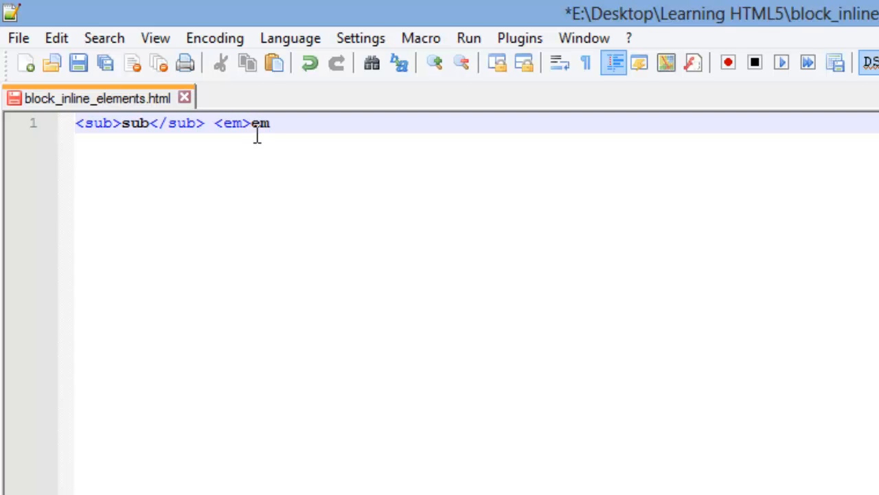
pyautogui.write('</em')
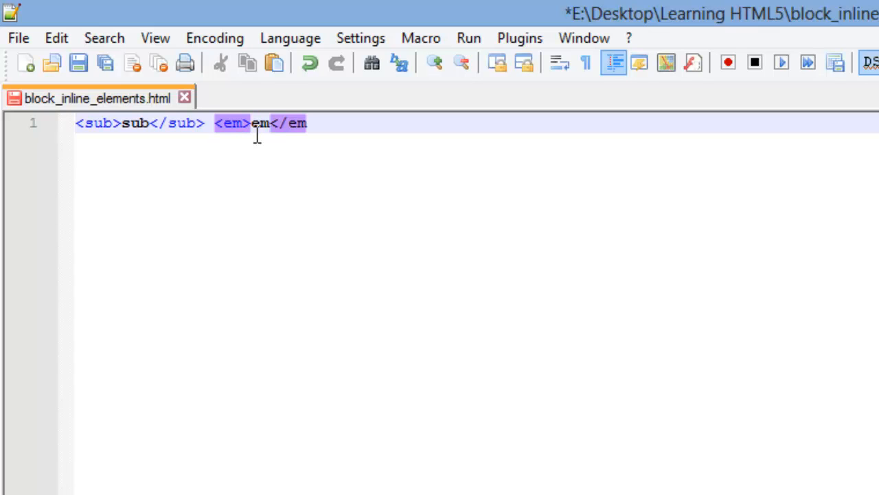
pyautogui.press('ctrl+s')
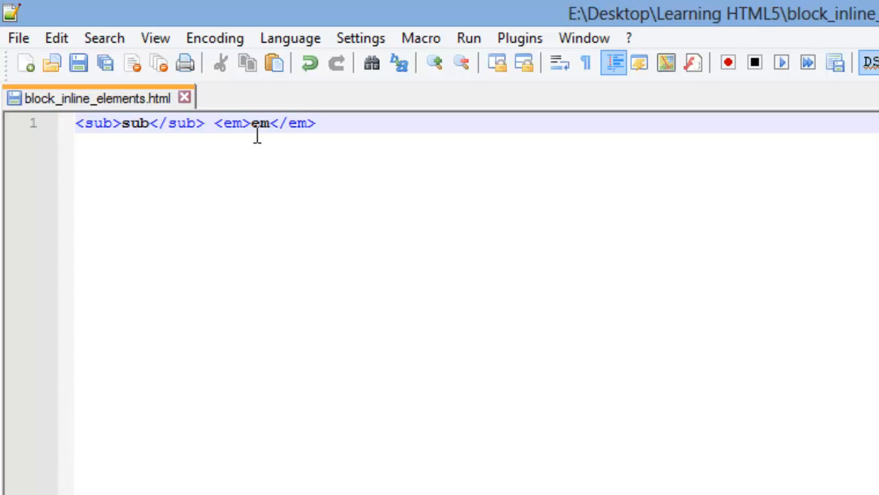
# - Launch the saved page in Firefox to see subscript 'sub' and italic 'em'
pyautogui.click(469, 38)
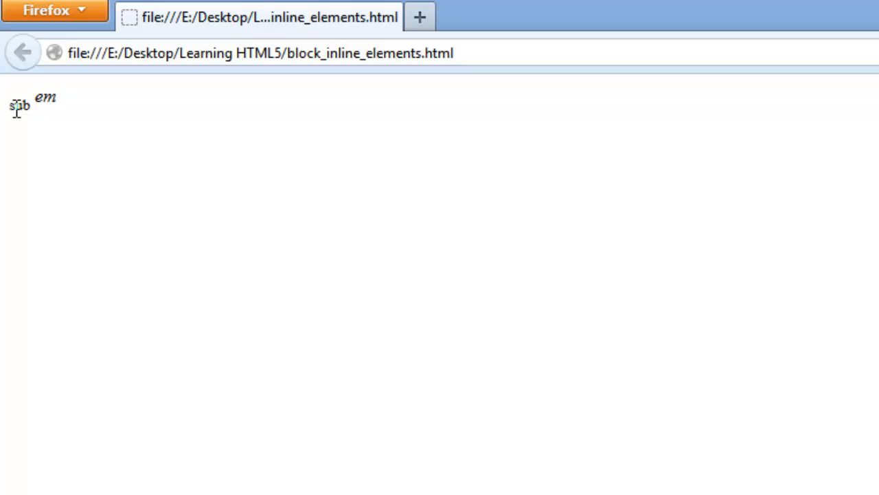
pyautogui.moveTo(68, 109)
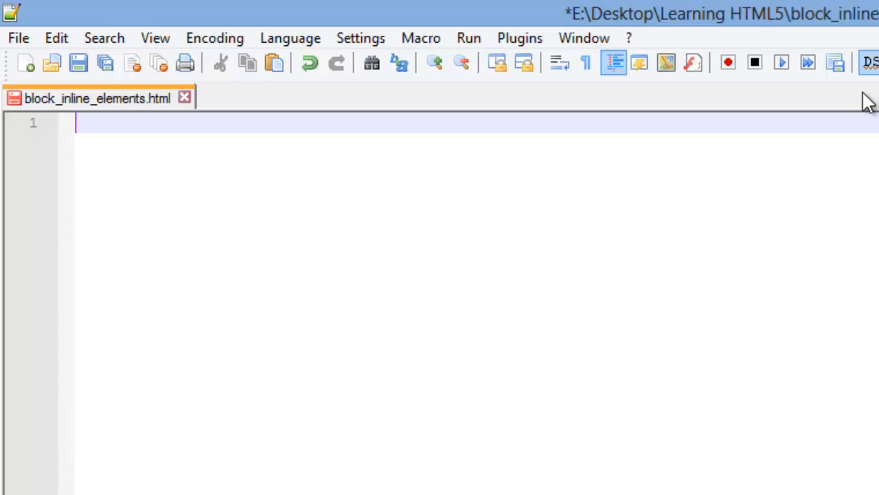
# - Write the paragraph <p>H<sub>2</sub>0</p> and save it from the toolbar
pyautogui.write('<p></p>')
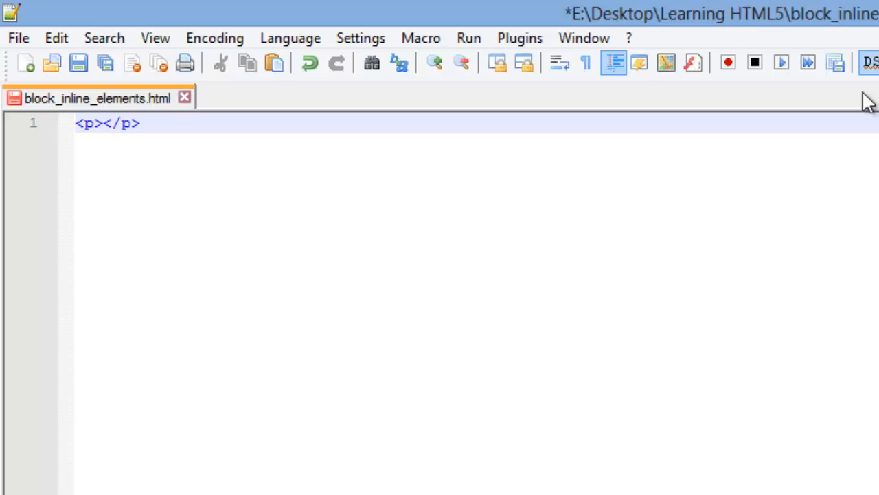
pyautogui.click(101, 123)
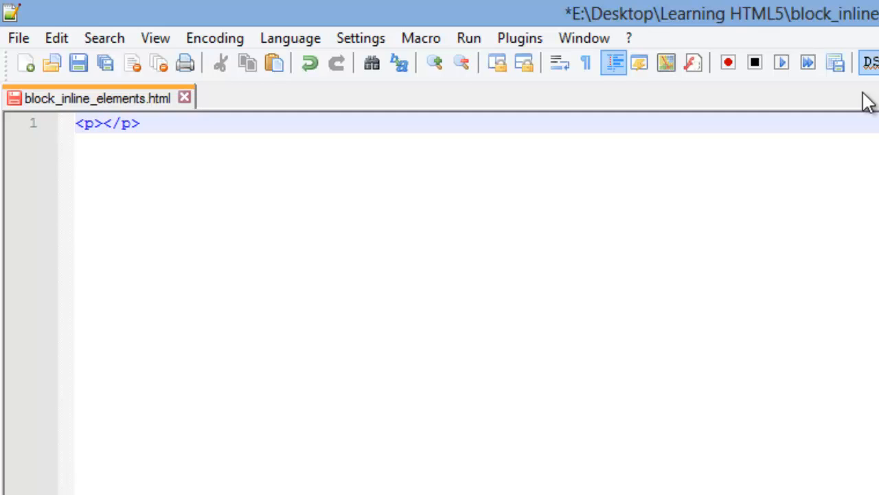
pyautogui.write('H')
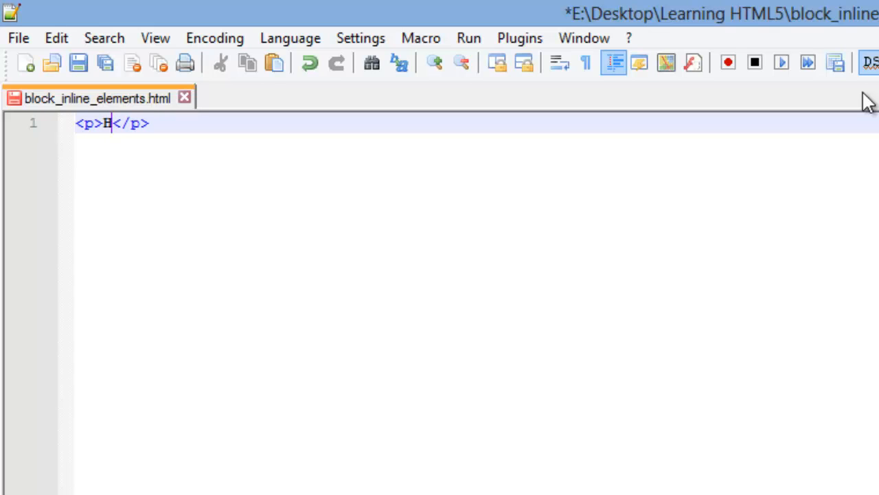
pyautogui.write('<sub><')
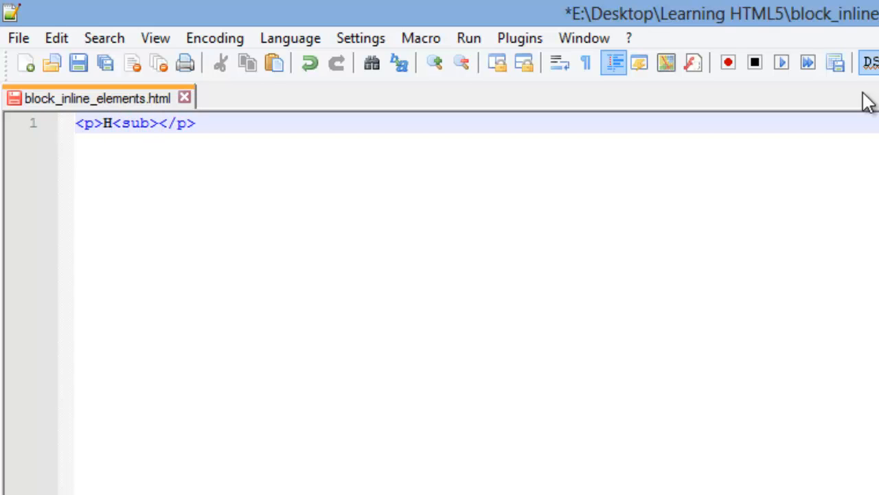
pyautogui.write('2</su')
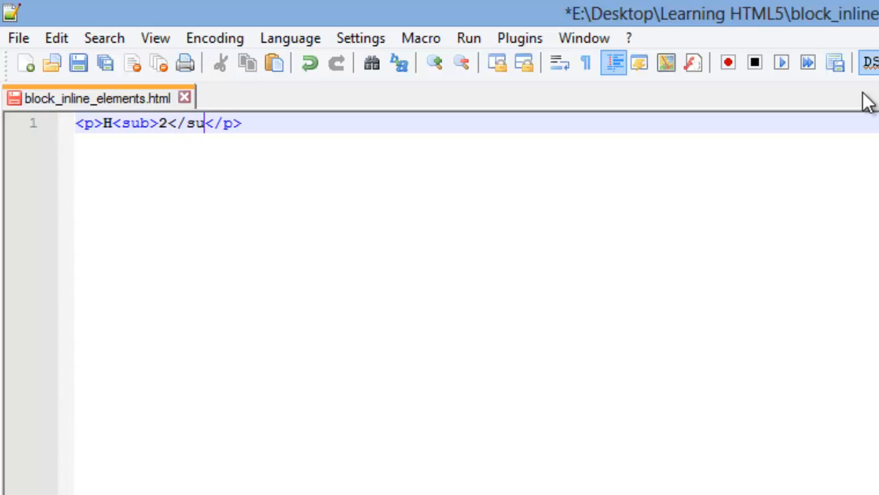
pyautogui.write('b>')
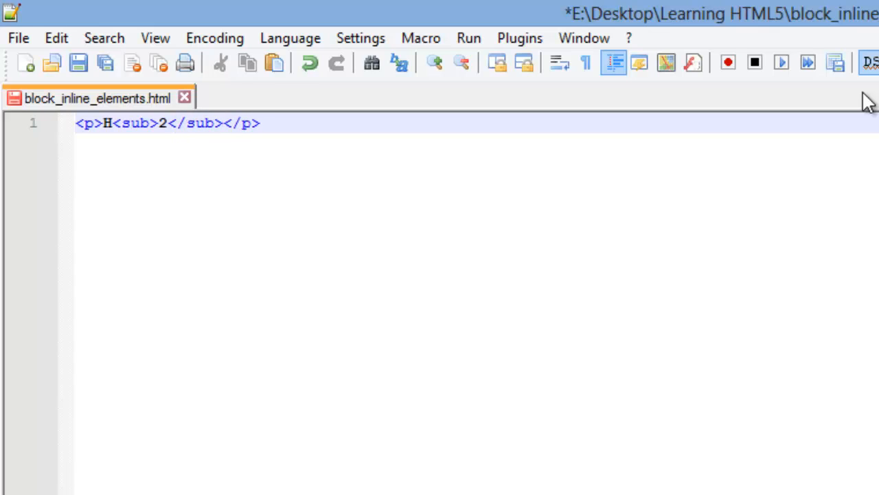
pyautogui.write('0')
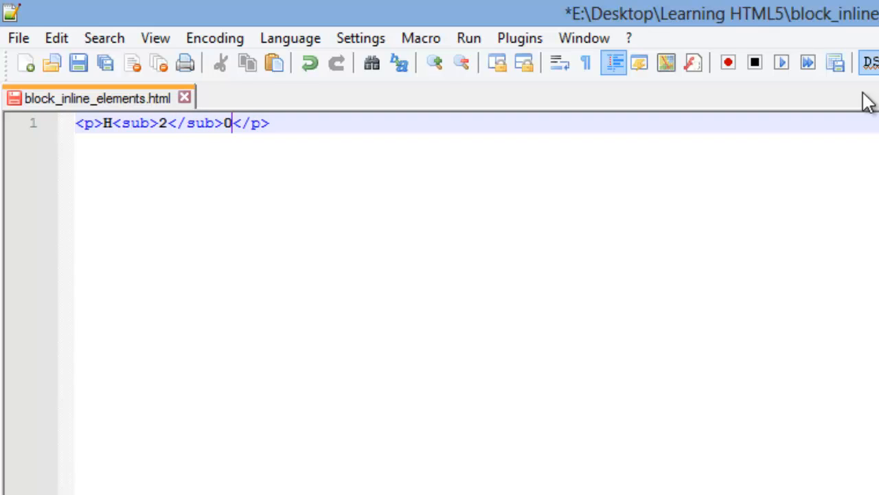
pyautogui.click(78, 62)
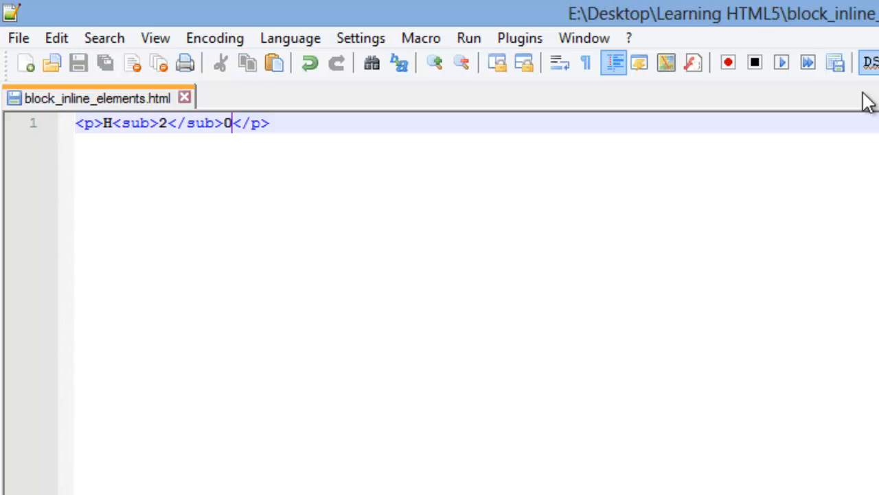
# - Launch the page in Firefox from the Run menu to view H₂0
pyautogui.click(467, 38)
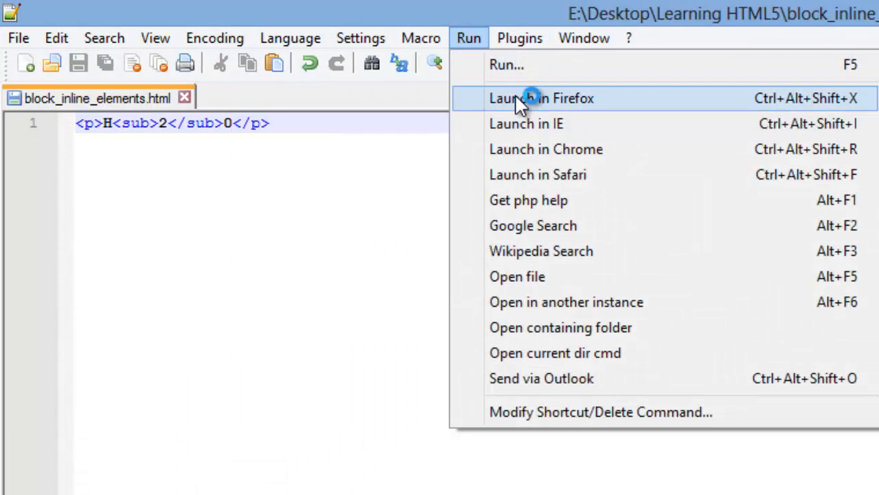
pyautogui.click(541, 98)
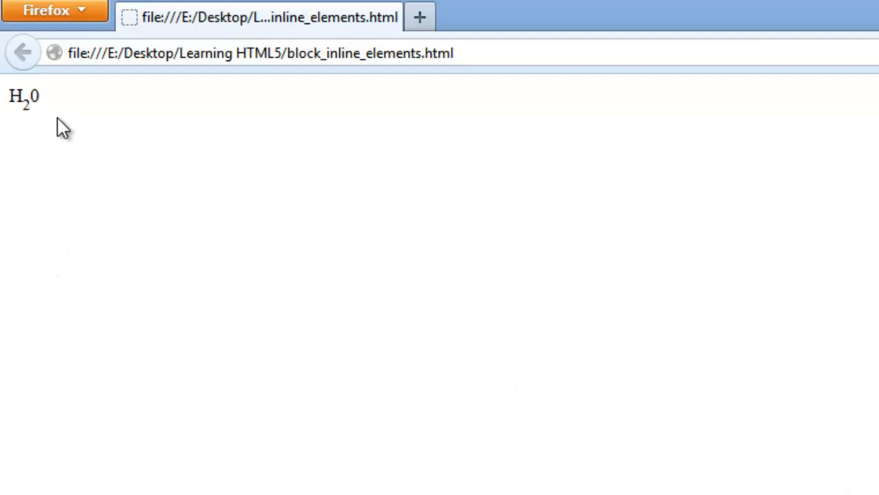
pyautogui.moveTo(65, 112)
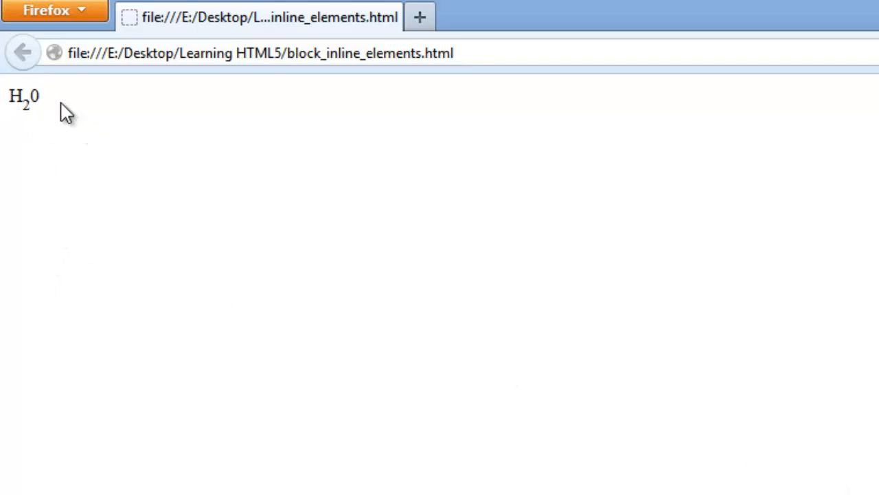
pyautogui.moveTo(7, 113)
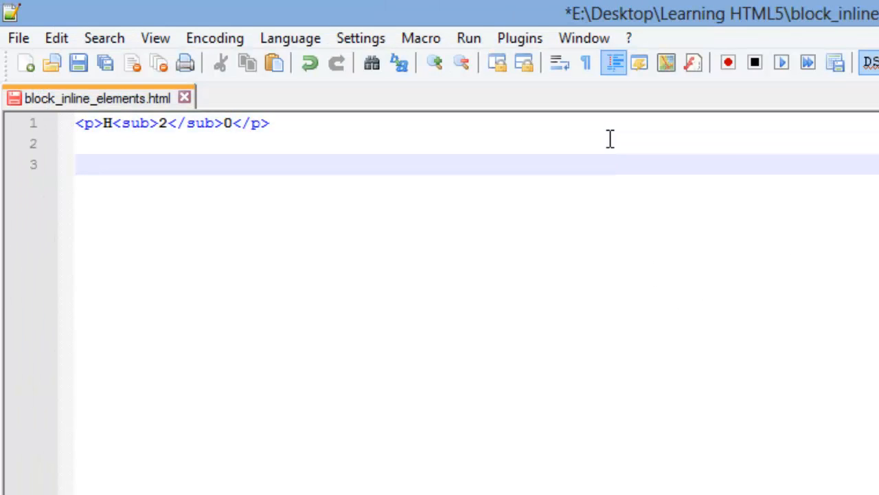
# - Type the paragraph <p>He said <q>Hi</q>.</p> on line 3 and save with Ctrl+S
pyautogui.write('<p>')
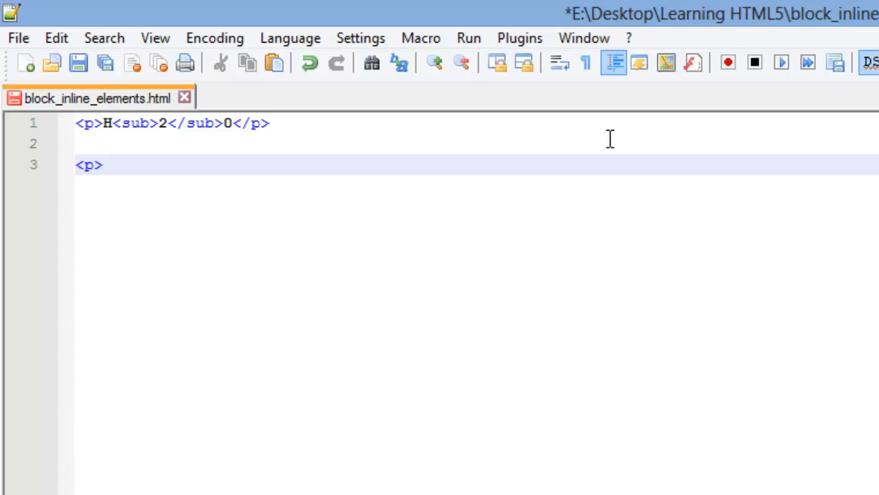
pyautogui.write('<q>')
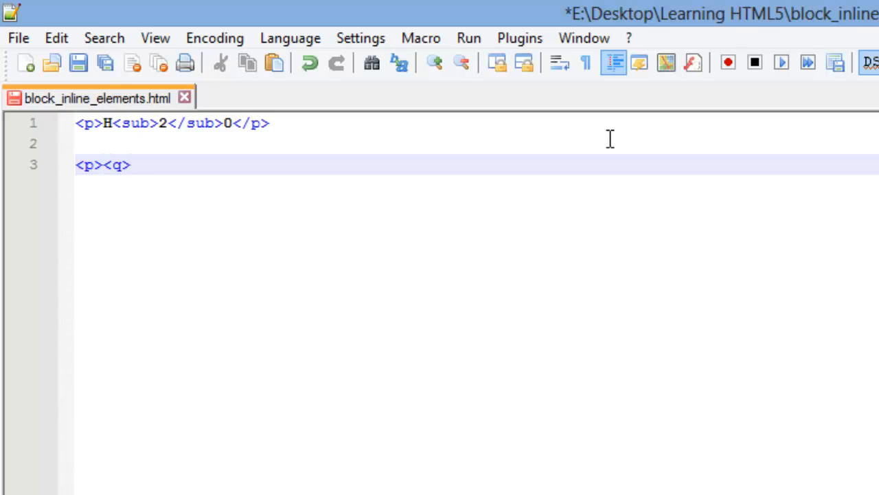
pyautogui.write('</q')
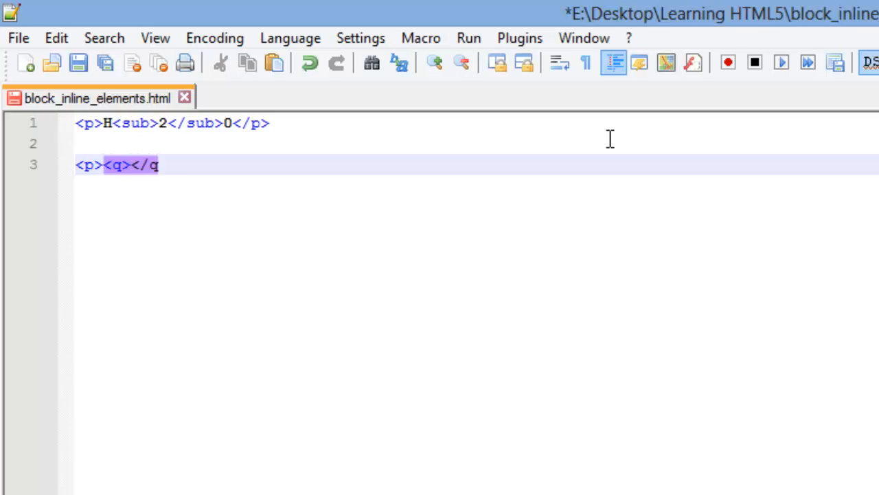
pyautogui.write('></')
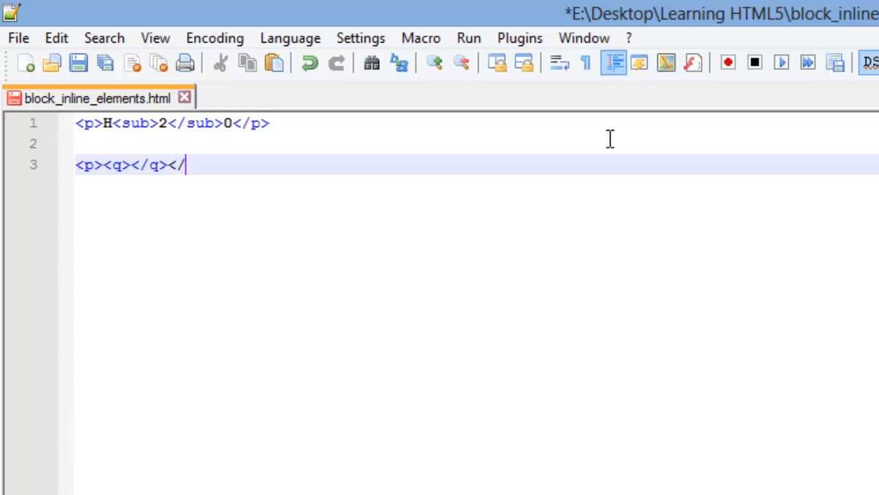
pyautogui.write('p>')
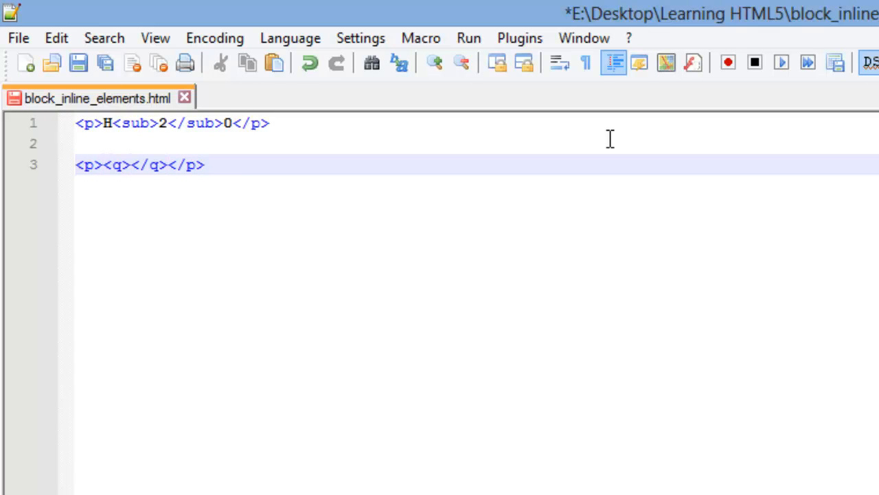
pyautogui.write('He said')
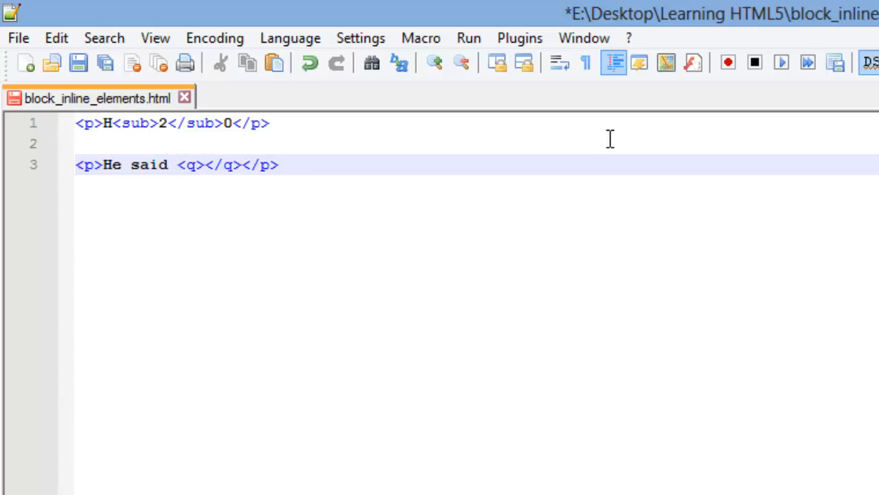
pyautogui.write('Hi')
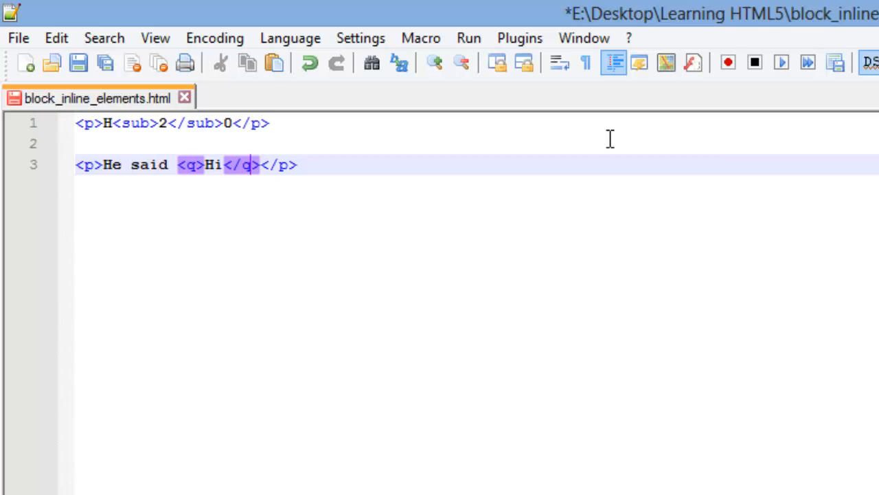
pyautogui.write('.')
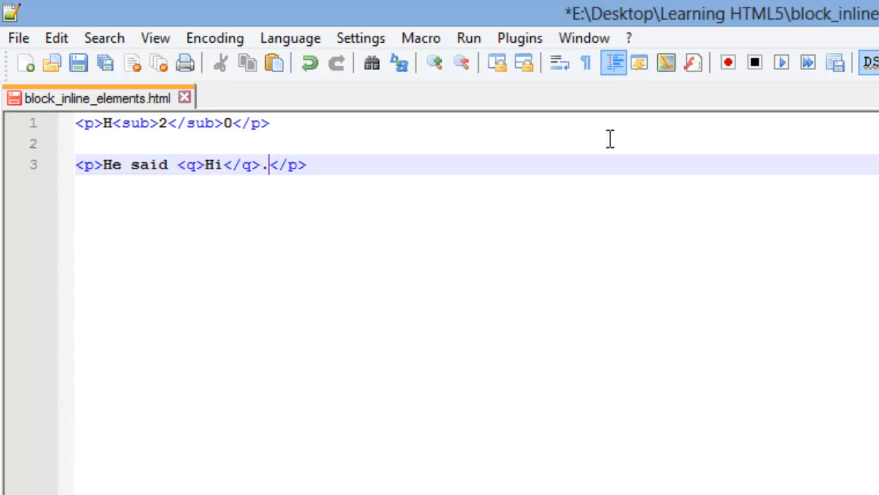
pyautogui.press('ctrl+s')
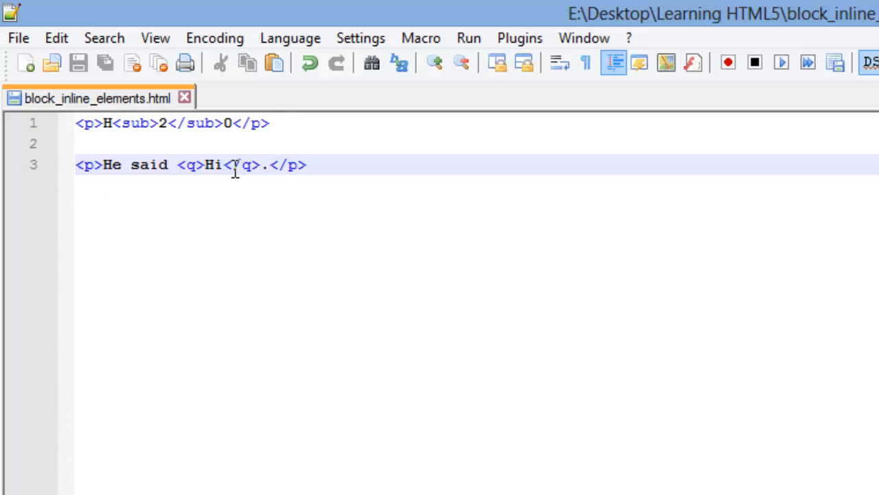
# - Relaunch the page in Firefox to view He said “Hi”. beneath H₂0
pyautogui.click(468, 37)
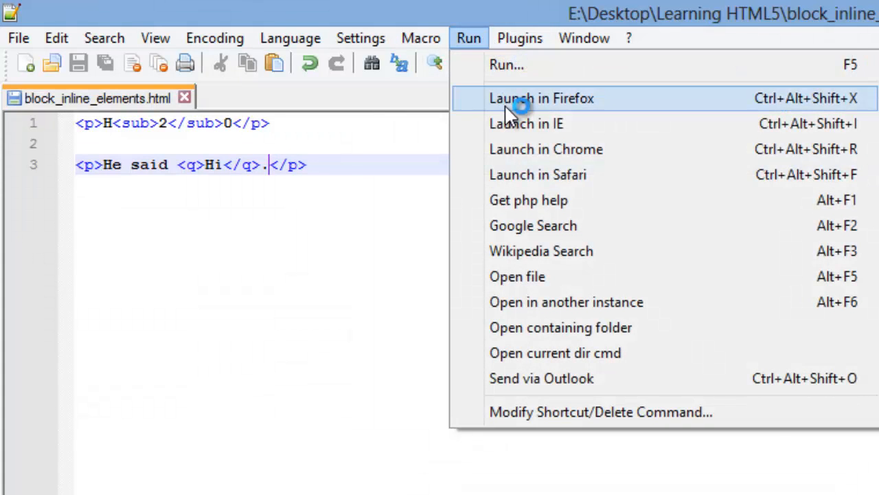
pyautogui.click(541, 99)
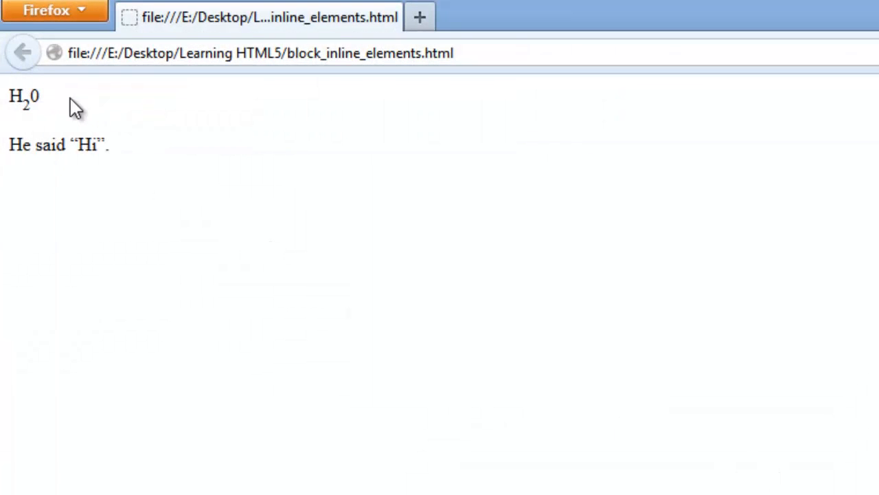
pyautogui.moveTo(84, 149)
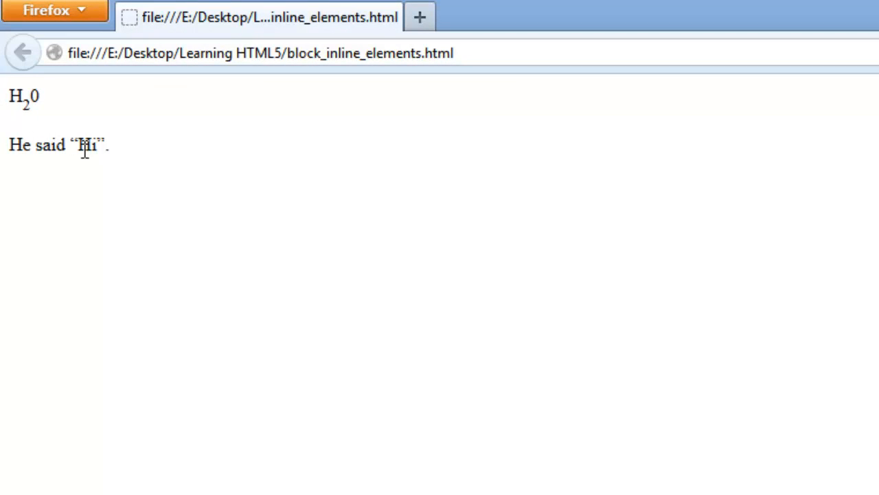
pyautogui.moveTo(45, 124)
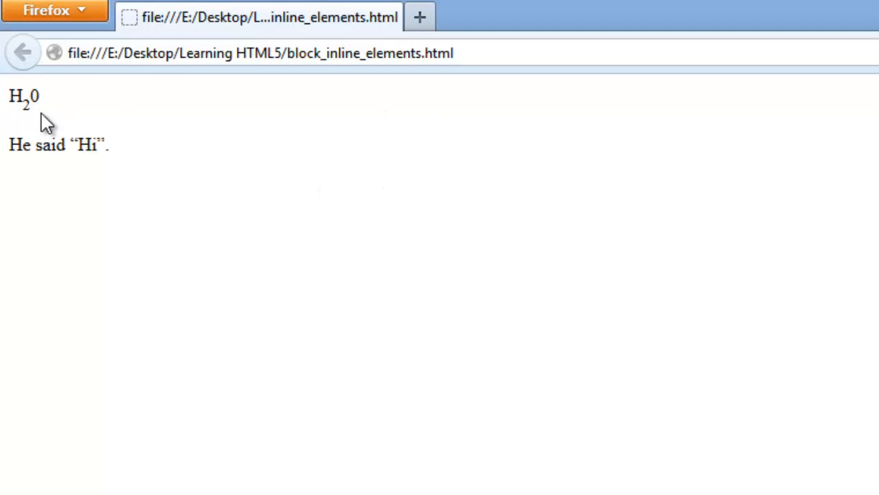
pyautogui.moveTo(17, 85)
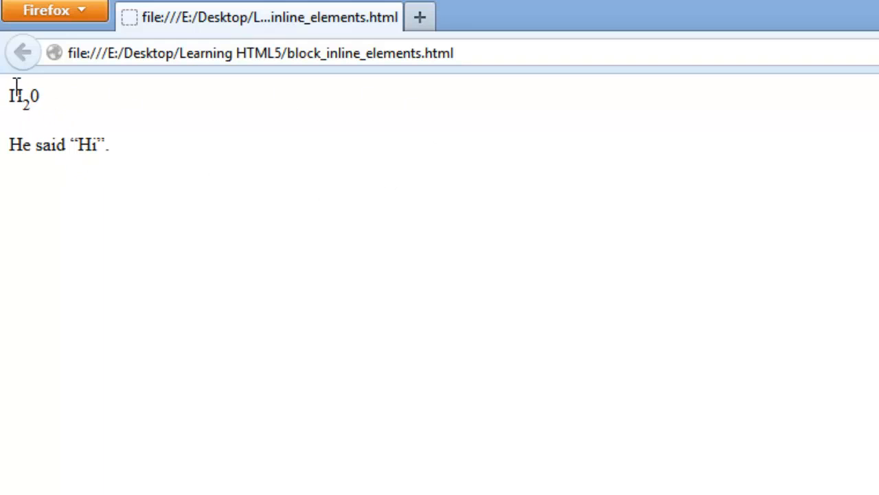